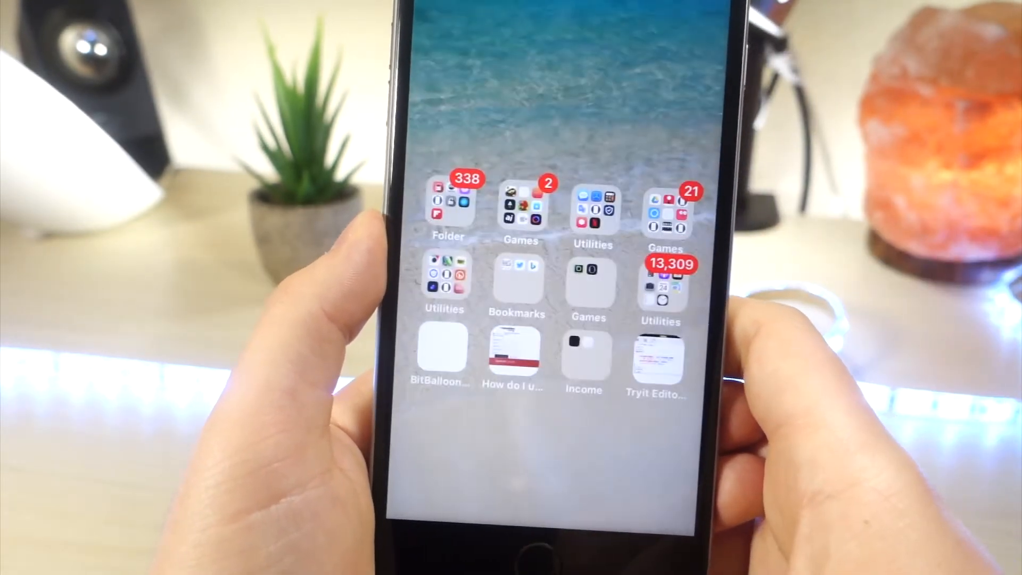
Step: Swipe back through the folder pages to the first page with Messages, Safari and Phone
{"action": "scroll", "scroll_direction": "left", "scroll_amount": 3}
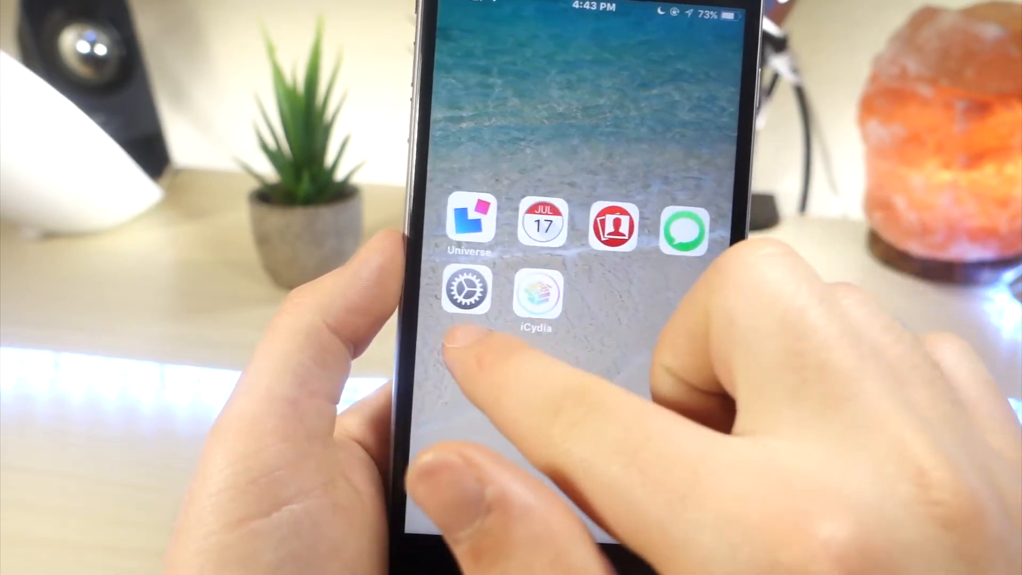
{"action": "scroll", "scroll_direction": "left", "scroll_amount": 3}
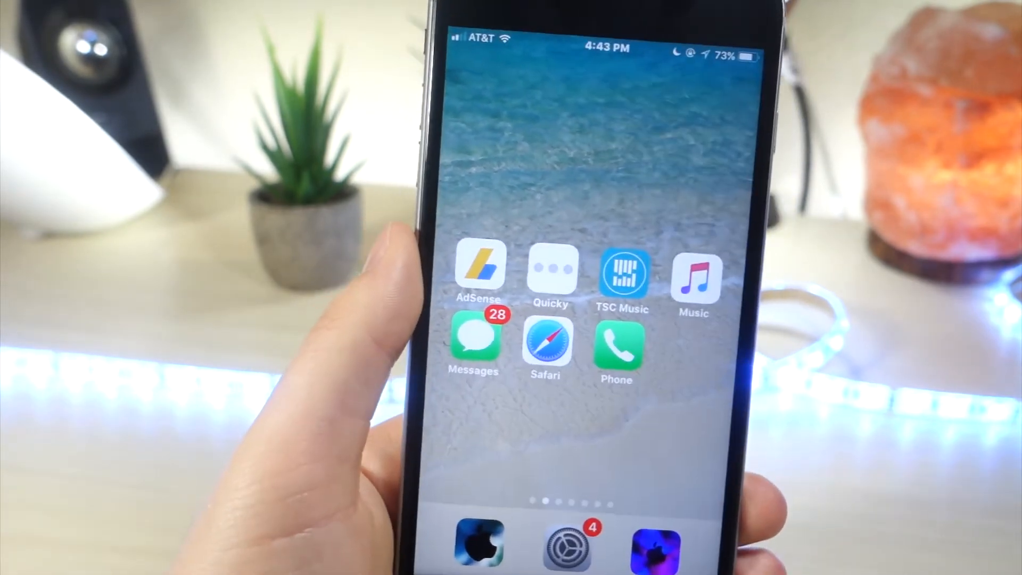
Step: Check the Accessibility Interaction settings, where Reachability shows On
{"action": "left_click", "coordinate": [569, 543]}
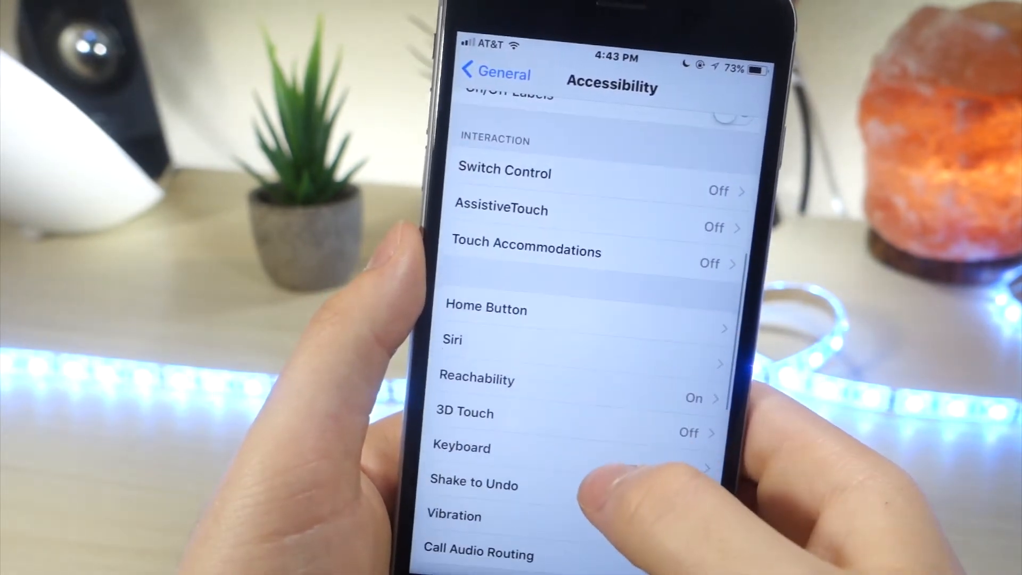
{"action": "left_click", "coordinate": [476, 380]}
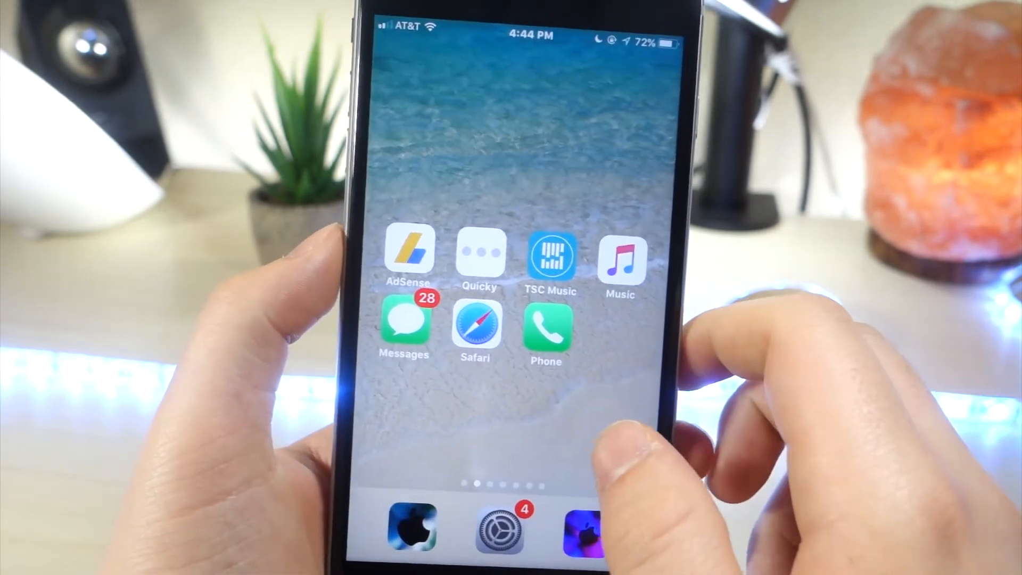
Step: Swipe to the page holding the Folder, Games, Utilities and Bookmarks folders
{"action": "scroll", "scroll_direction": "left", "scroll_amount": 3}
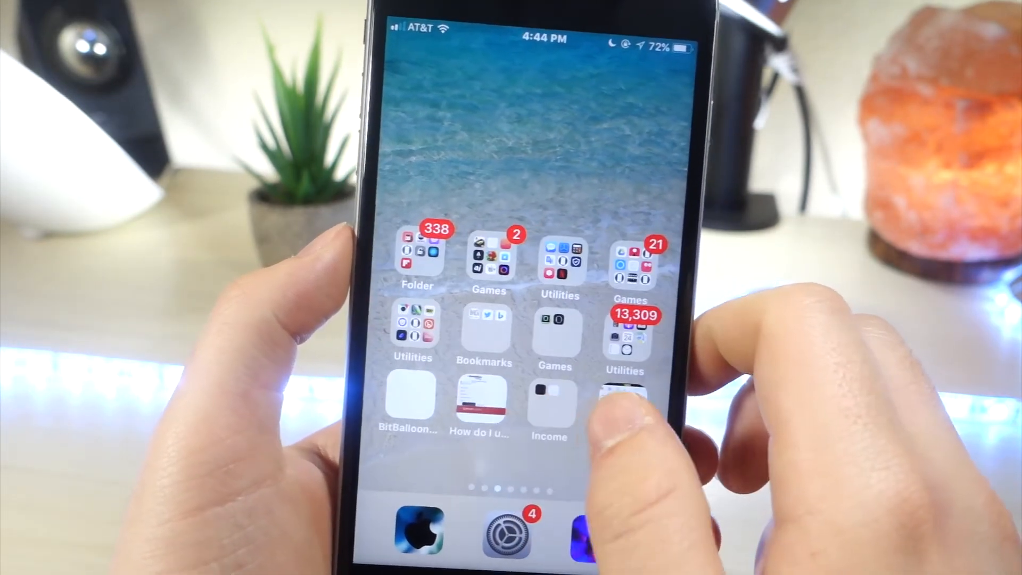